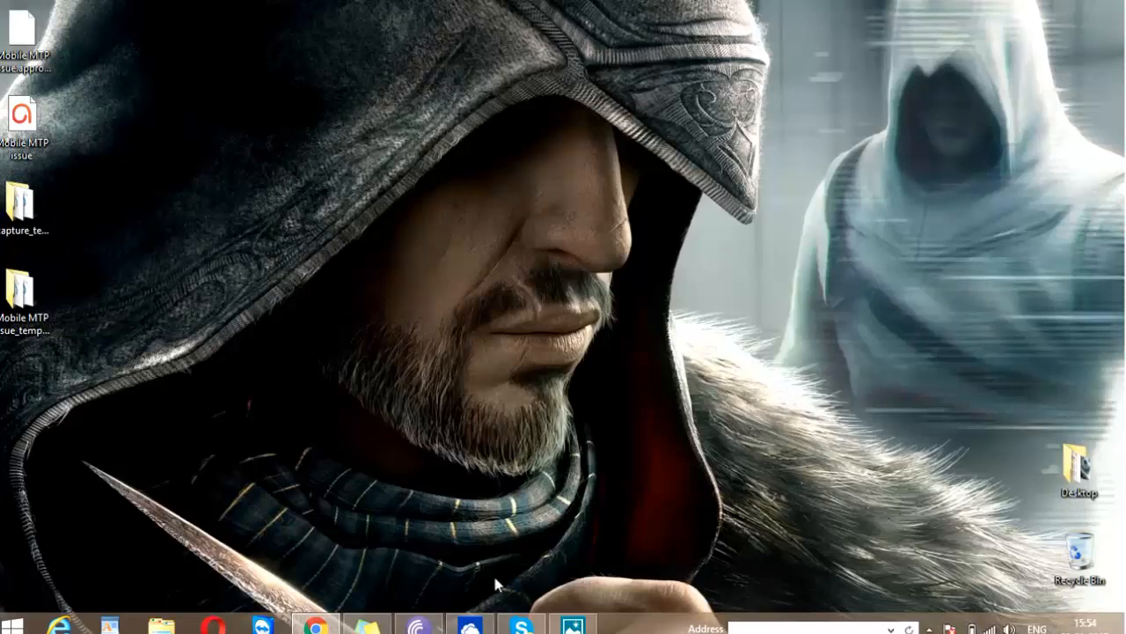
mouse_move(326, 588)
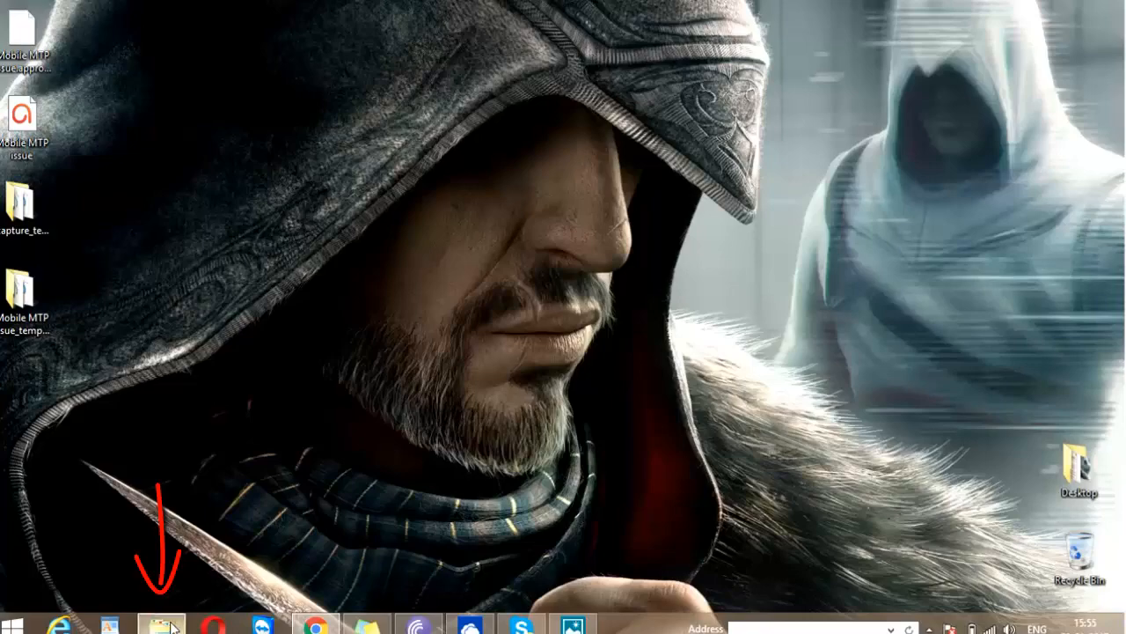
Step: Open File Explorer's This PC and bring up its context menu
left_click(161, 625)
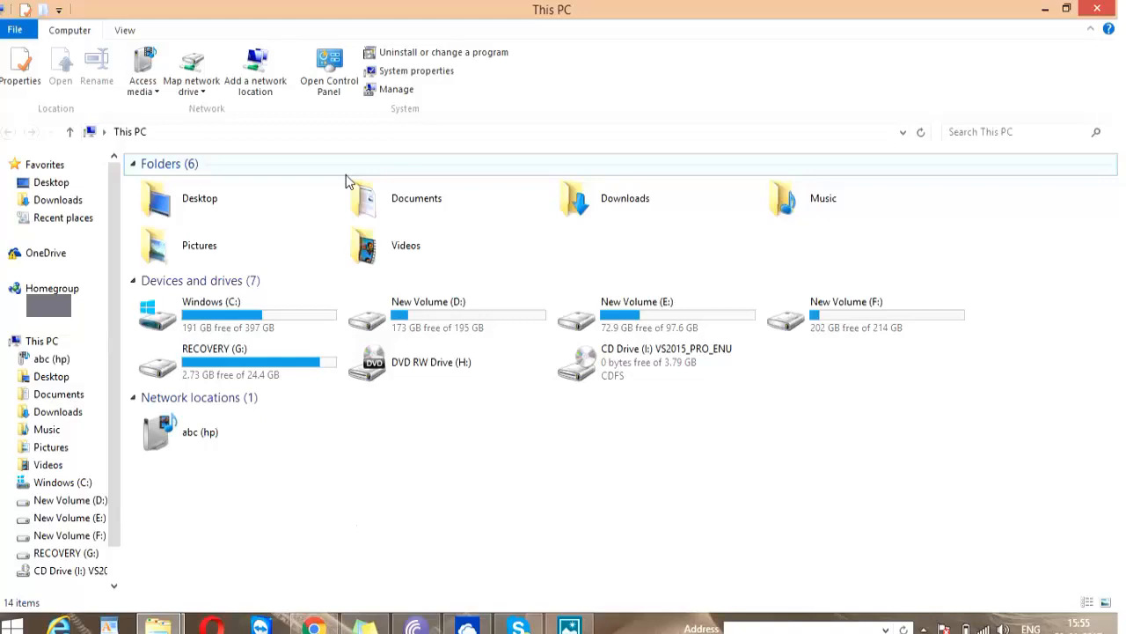
left_click(41, 340)
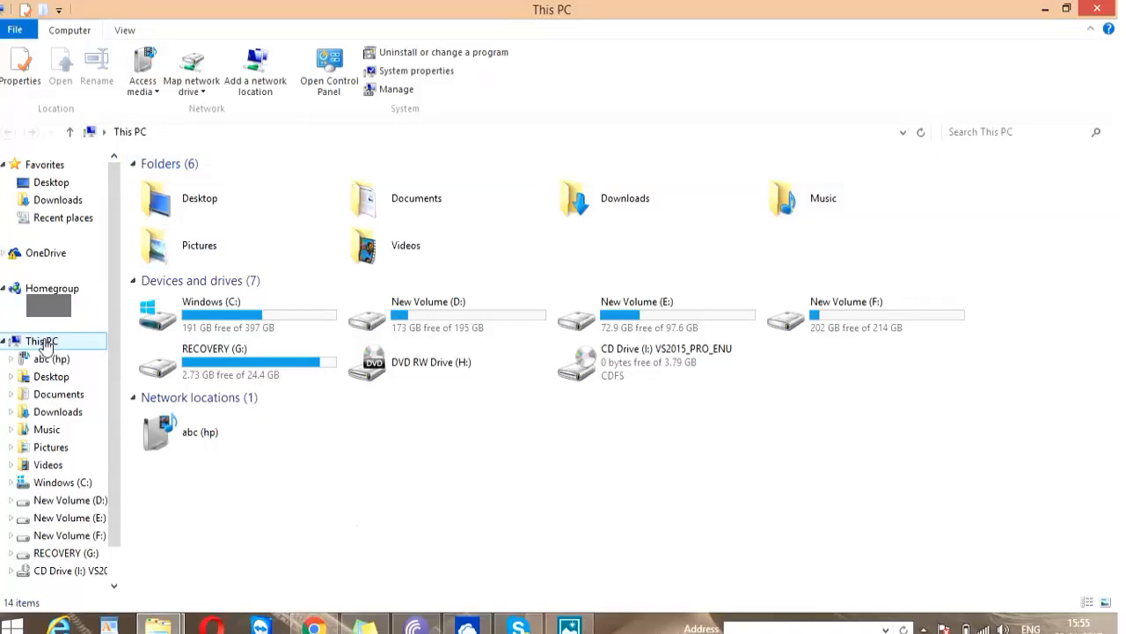
right_click(41, 342)
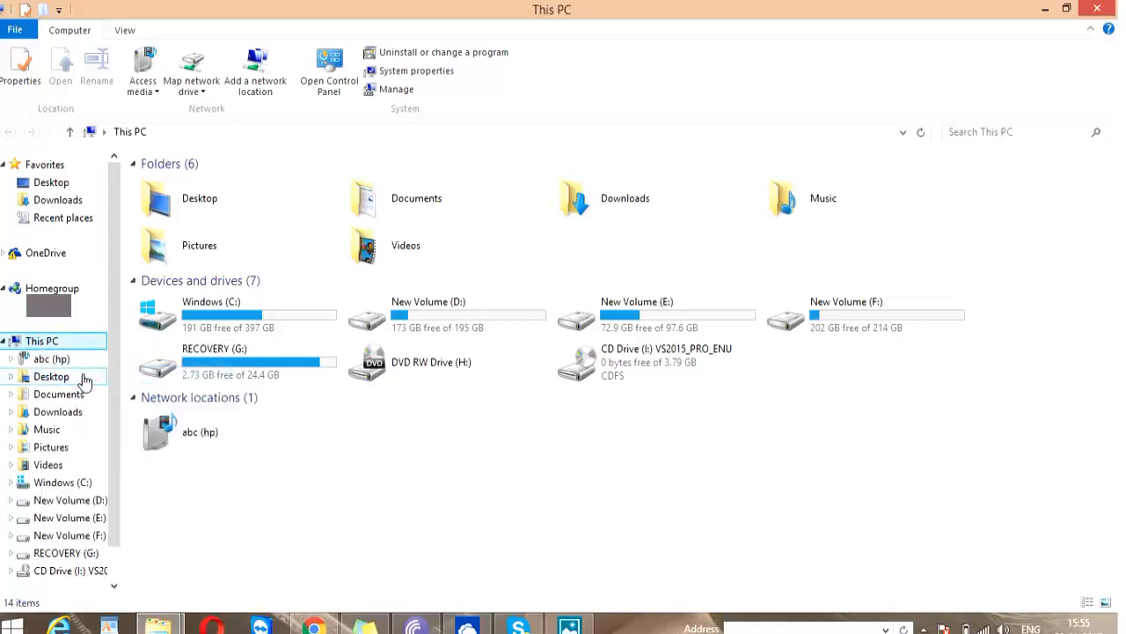
mouse_move(246, 317)
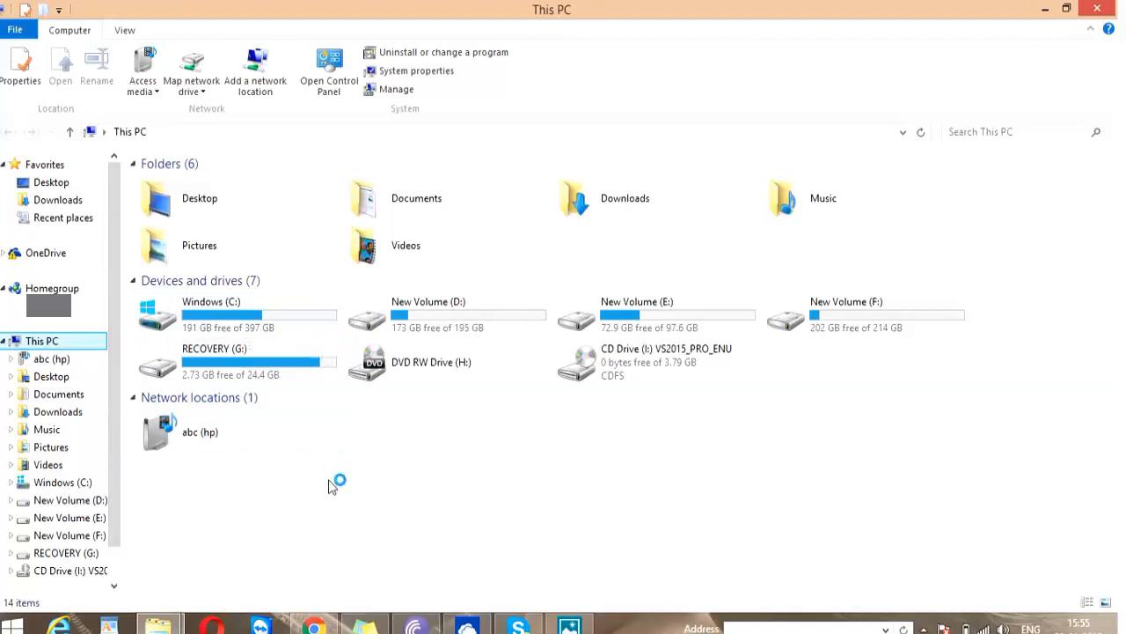
mouse_move(365, 499)
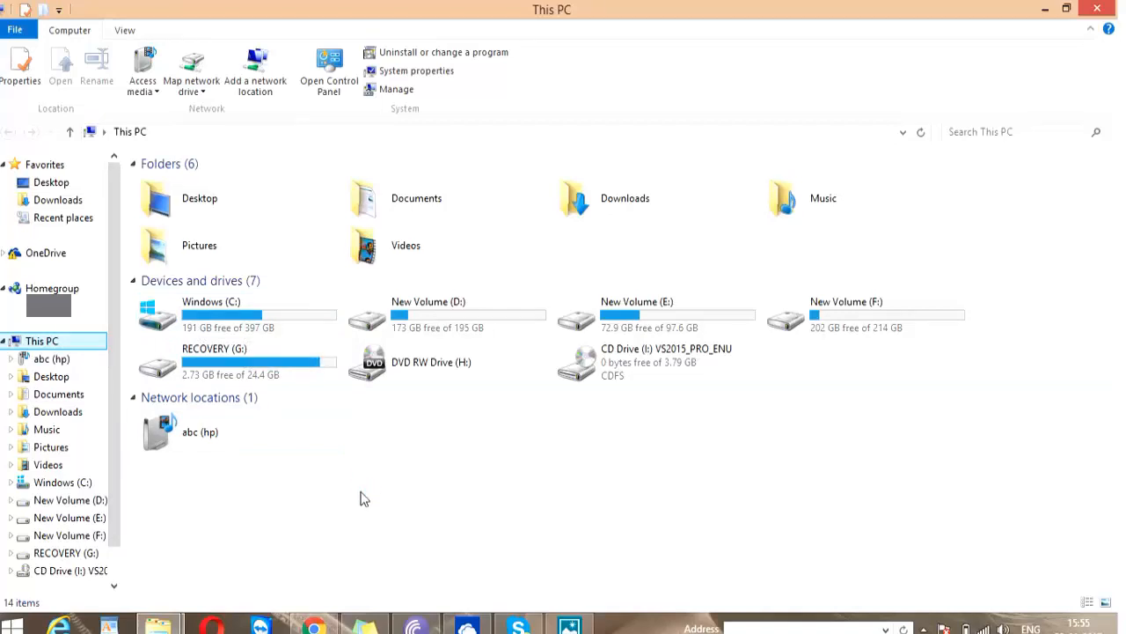
Step: Open Manage, go to Device Manager, and bring up the MTP device's actions under Portable Devices
left_click(396, 89)
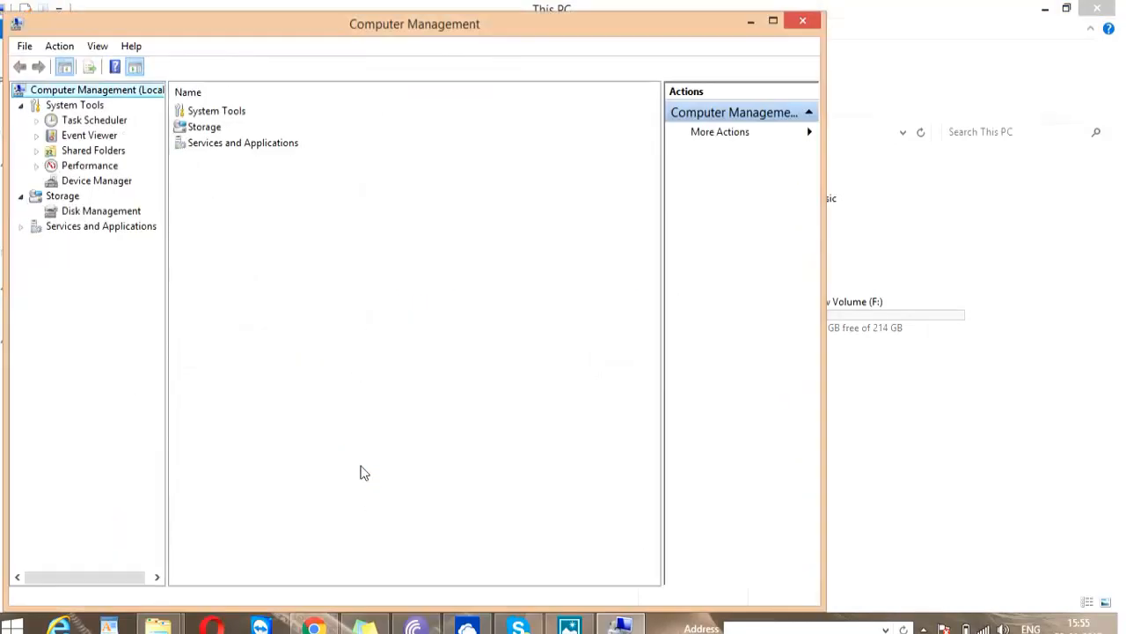
mouse_move(70, 167)
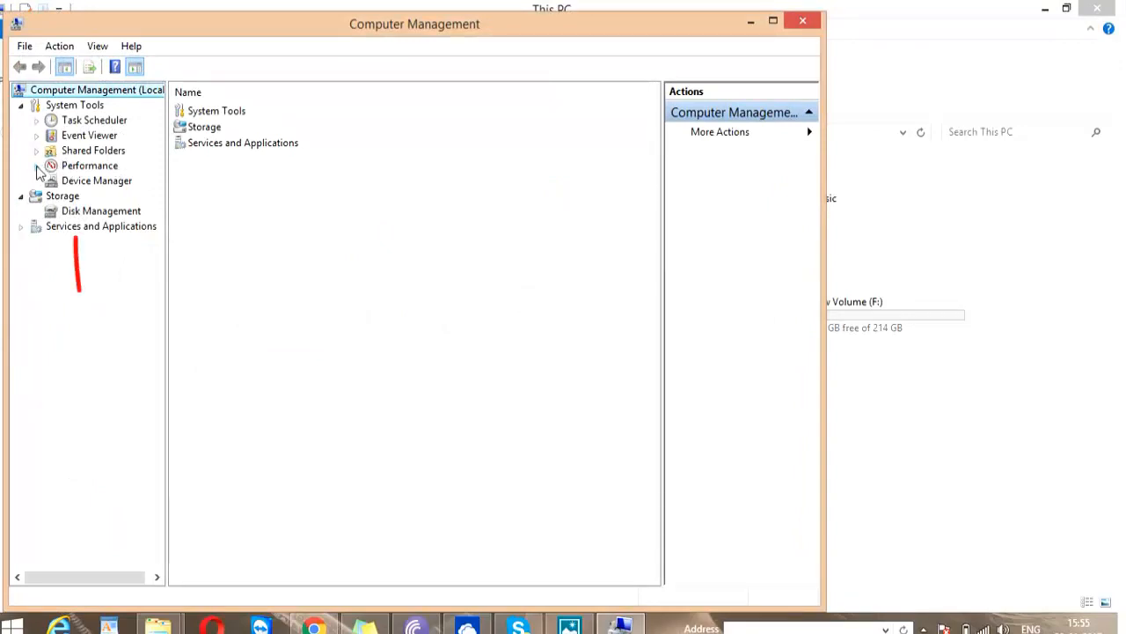
left_click(97, 180)
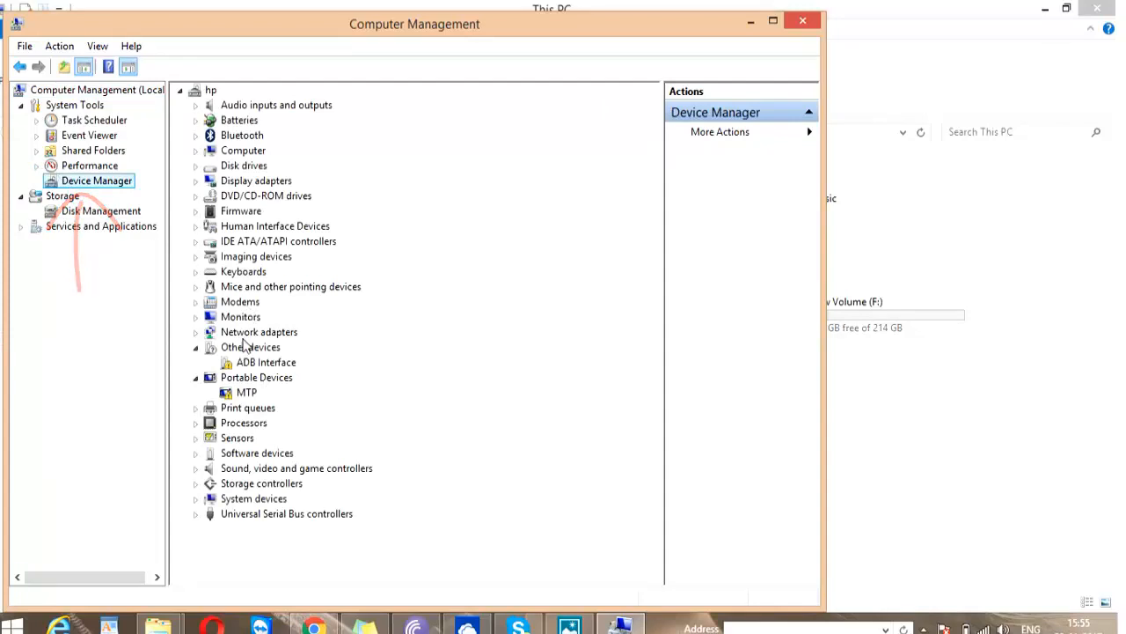
left_click(256, 377)
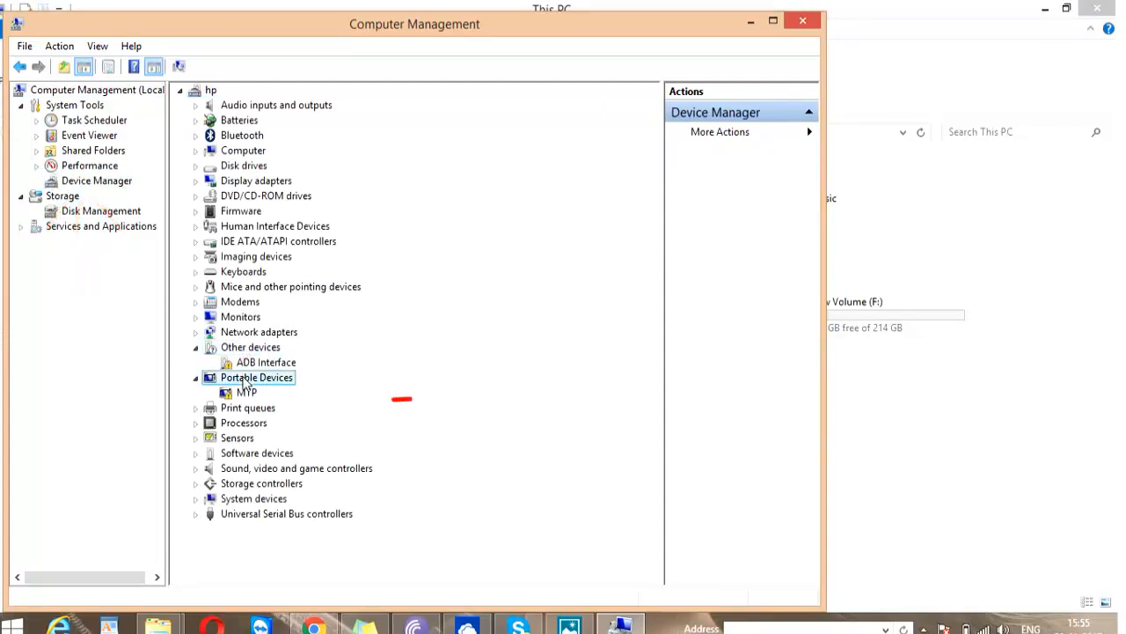
right_click(244, 392)
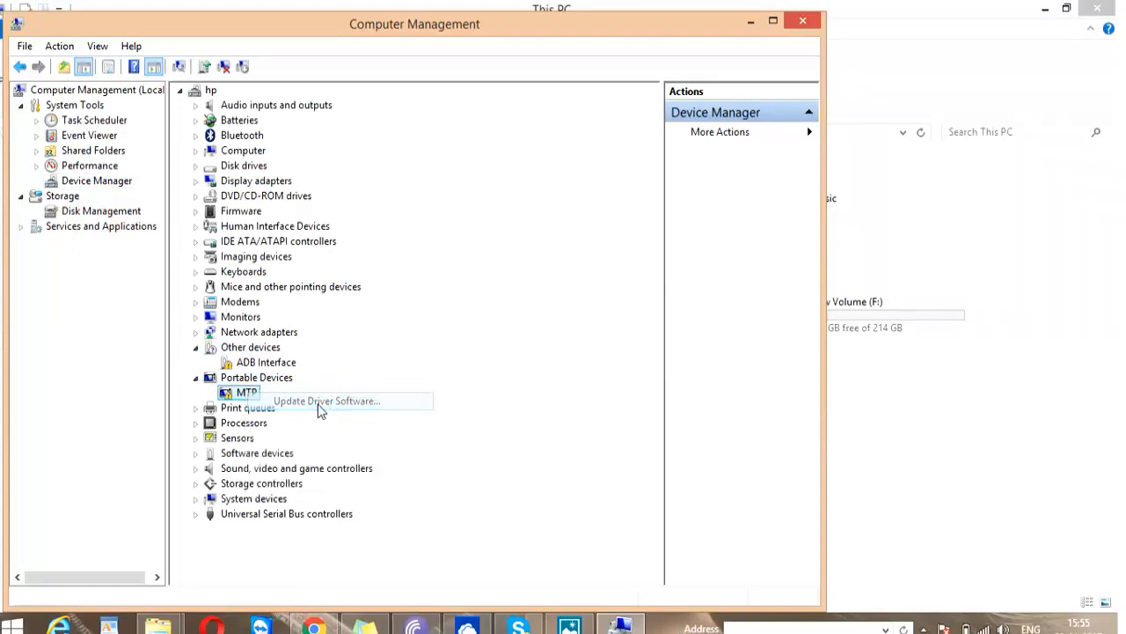
Step: Update the MTP device's driver, then close the invalid INF section error
left_click(327, 400)
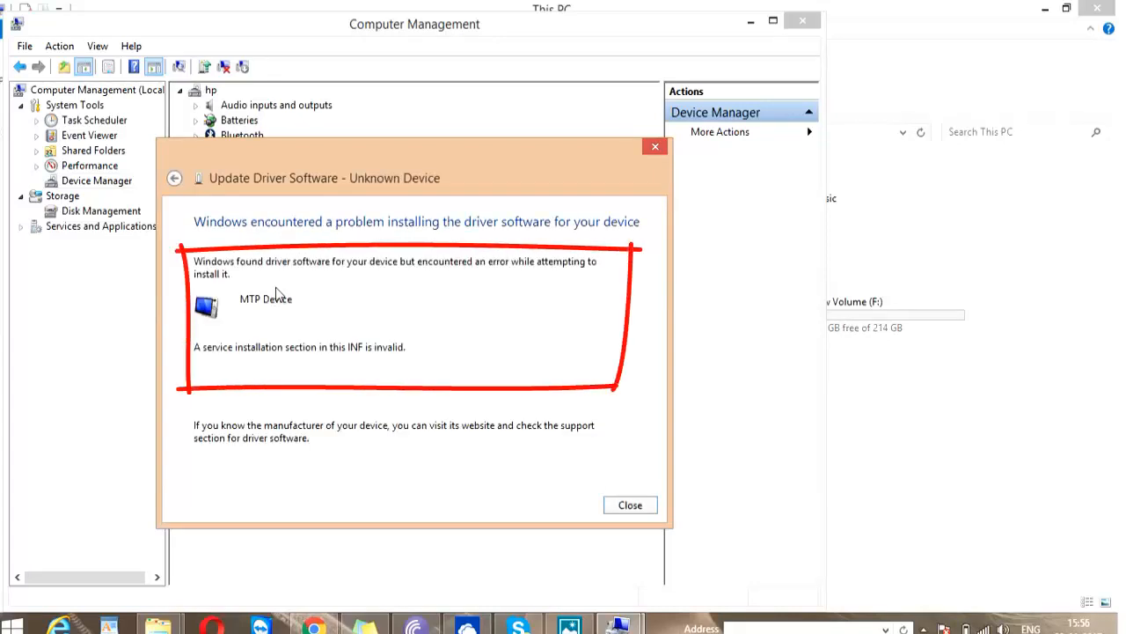
mouse_move(426, 284)
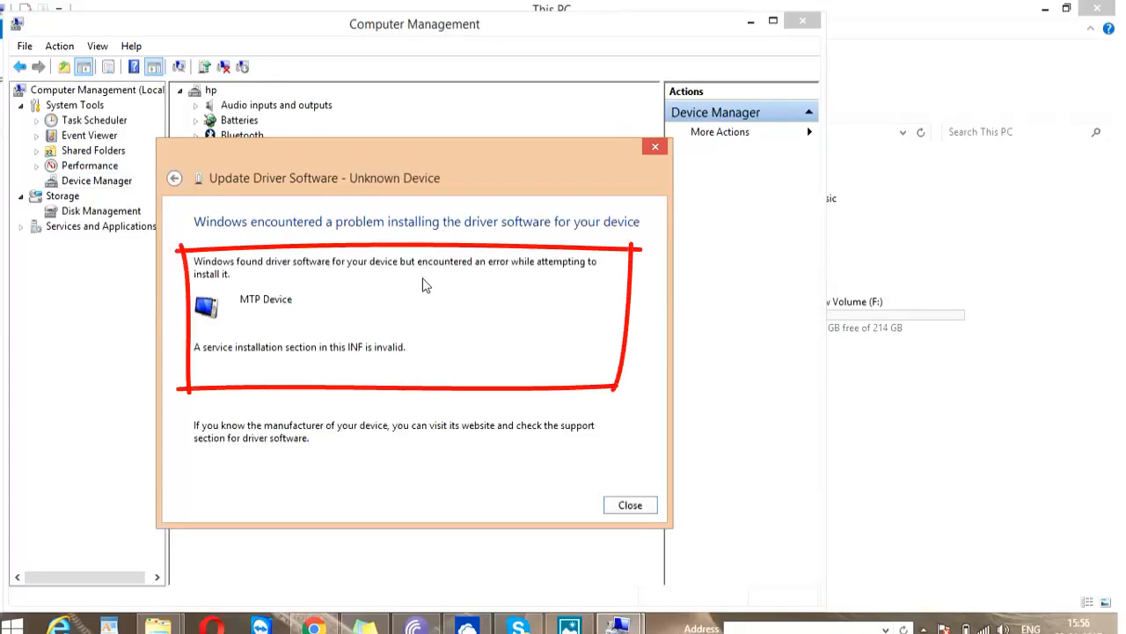
left_click(629, 505)
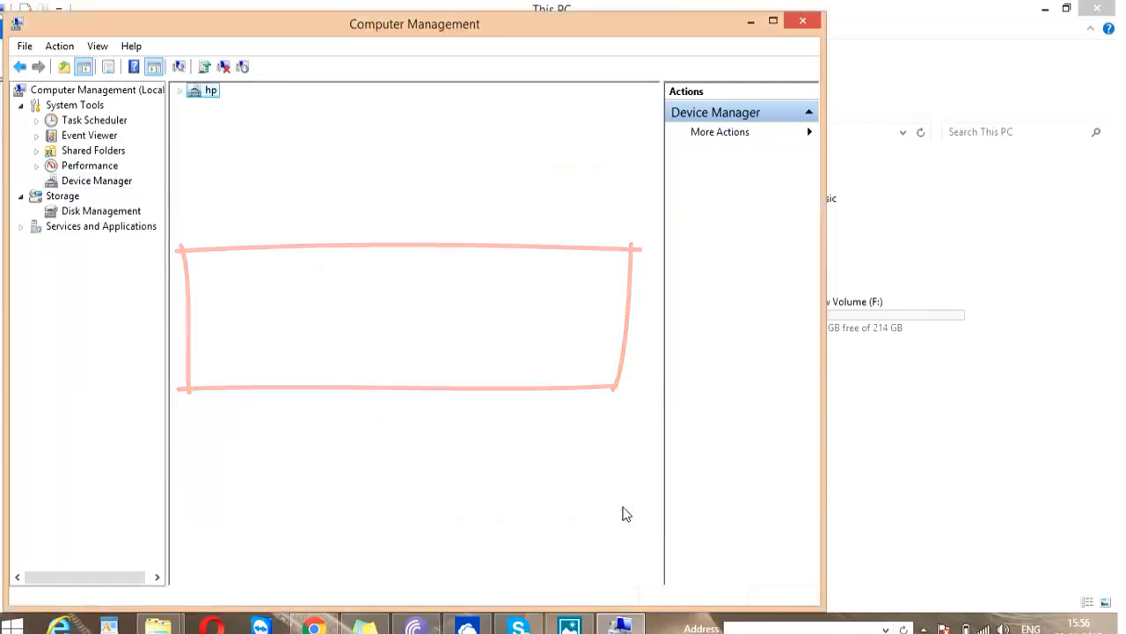
Step: Update the Unknown device's driver by browsing the computer and picking from installed drivers
left_click(180, 90)
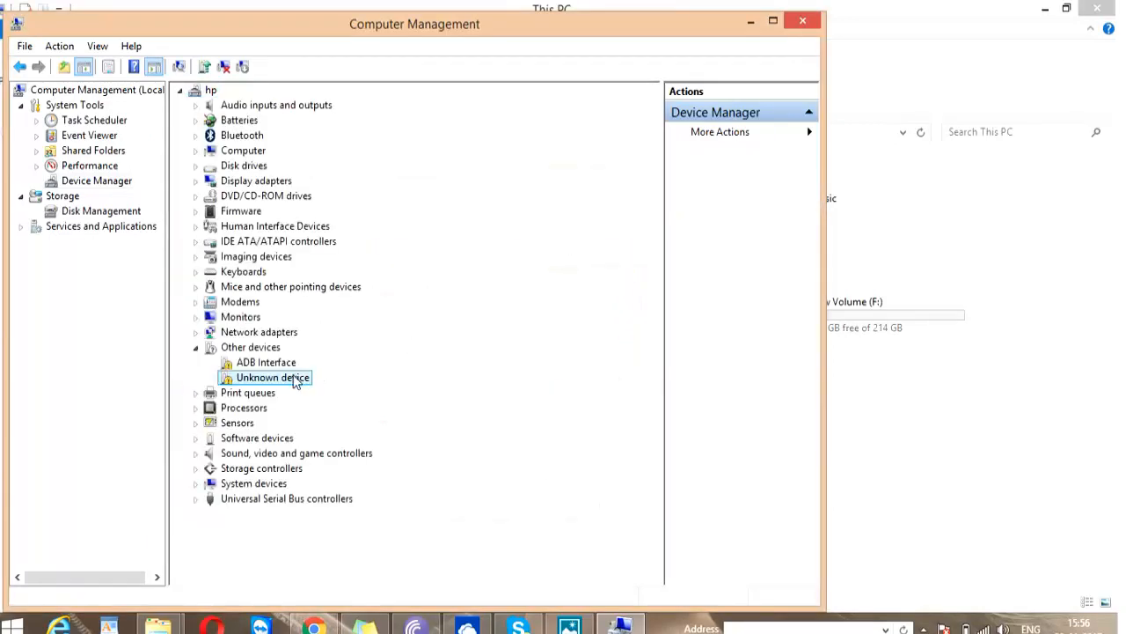
right_click(273, 377)
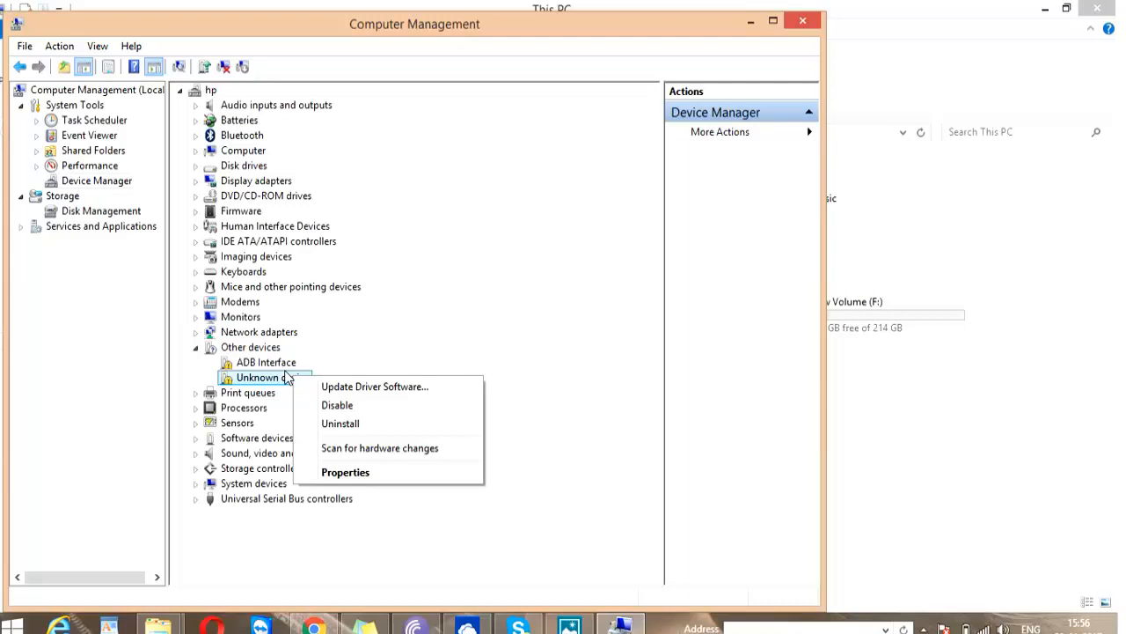
mouse_move(374, 387)
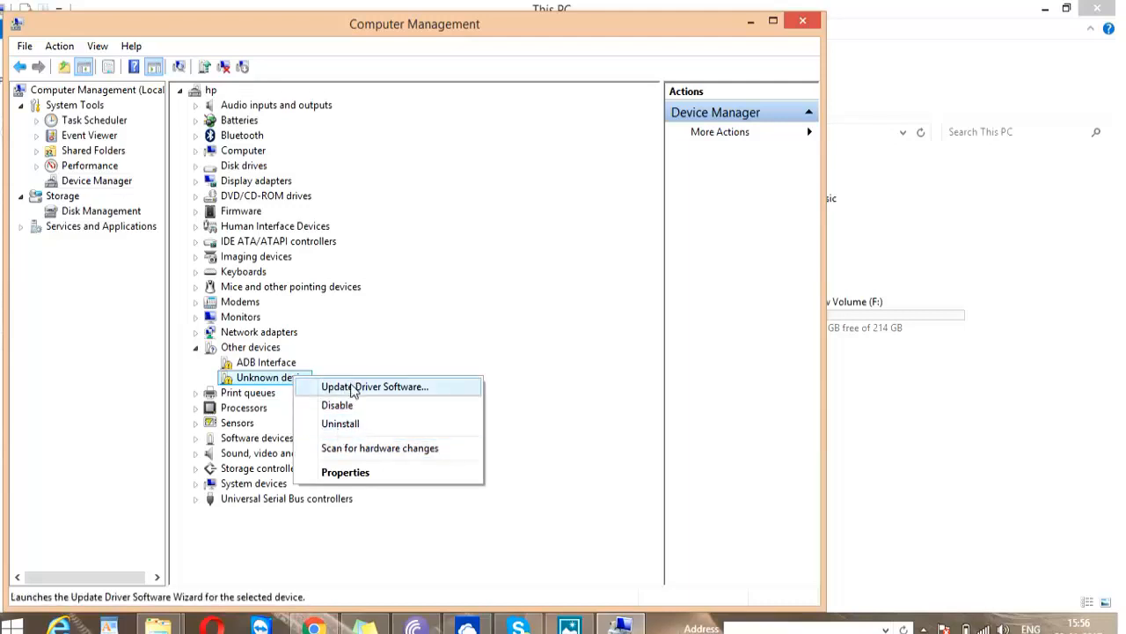
left_click(375, 386)
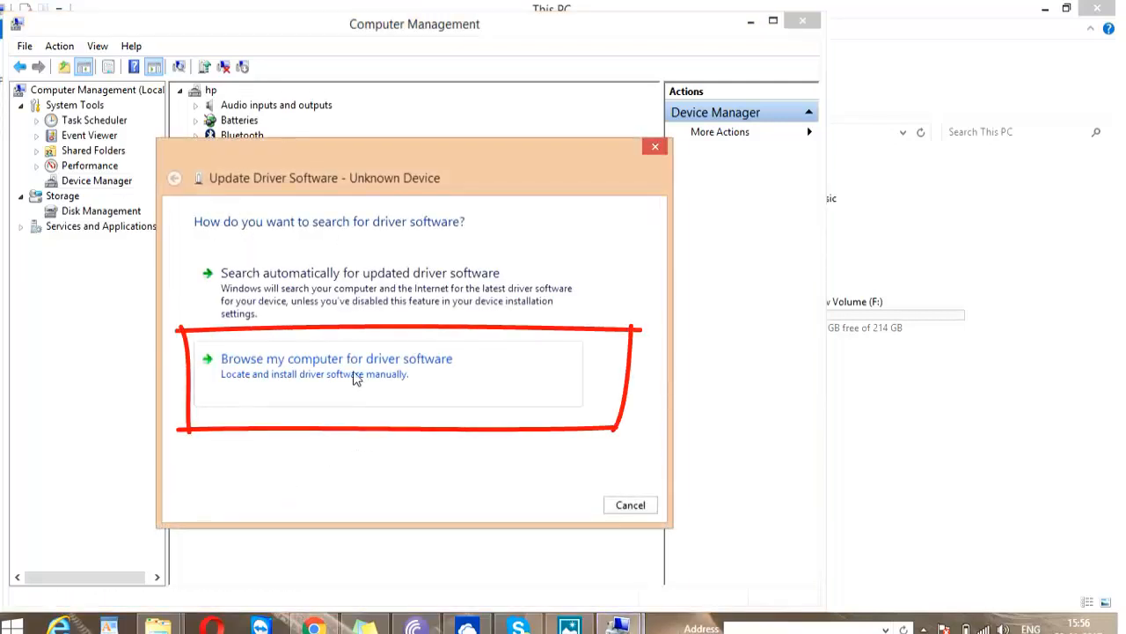
left_click(337, 358)
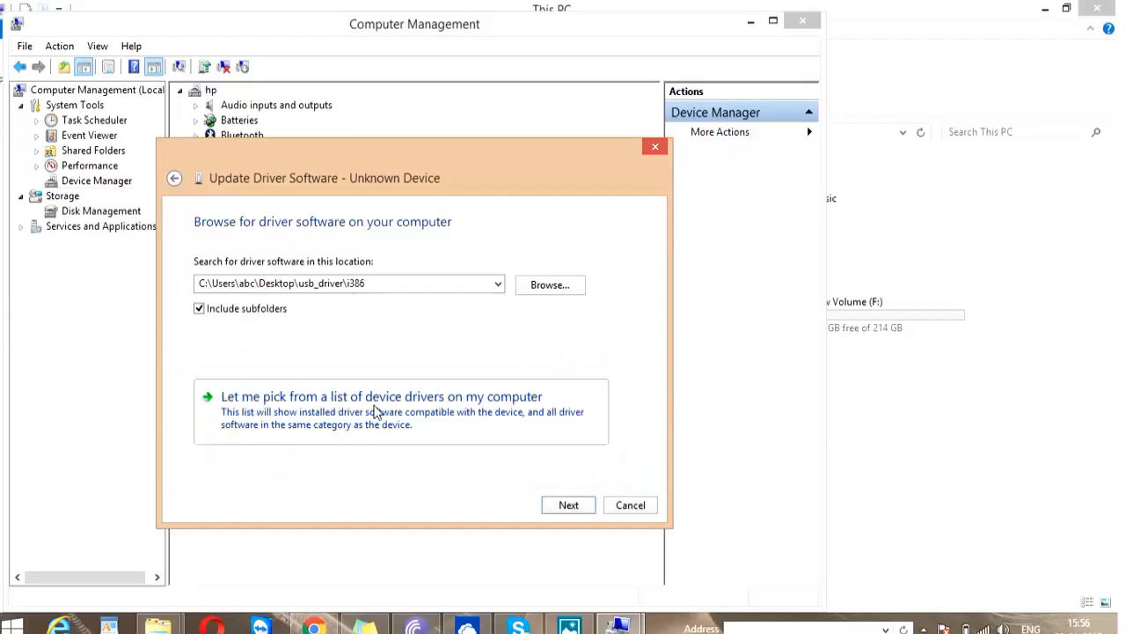
left_click(381, 396)
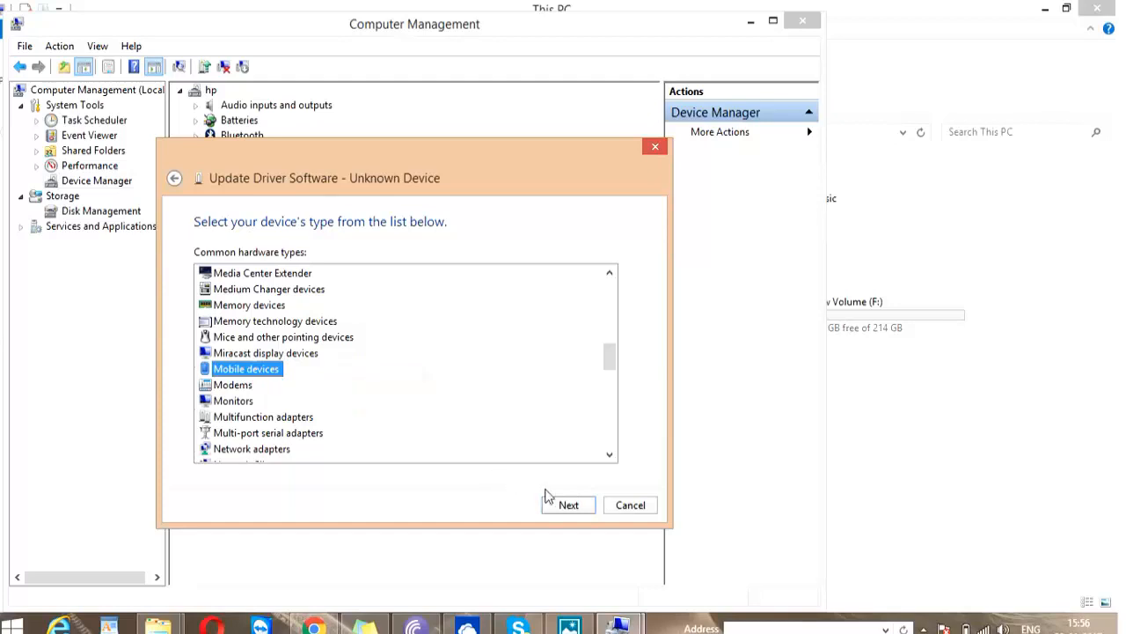
Step: Pick Mobile devices, install the MTP USB Device driver, and return to This PC
left_click(568, 504)
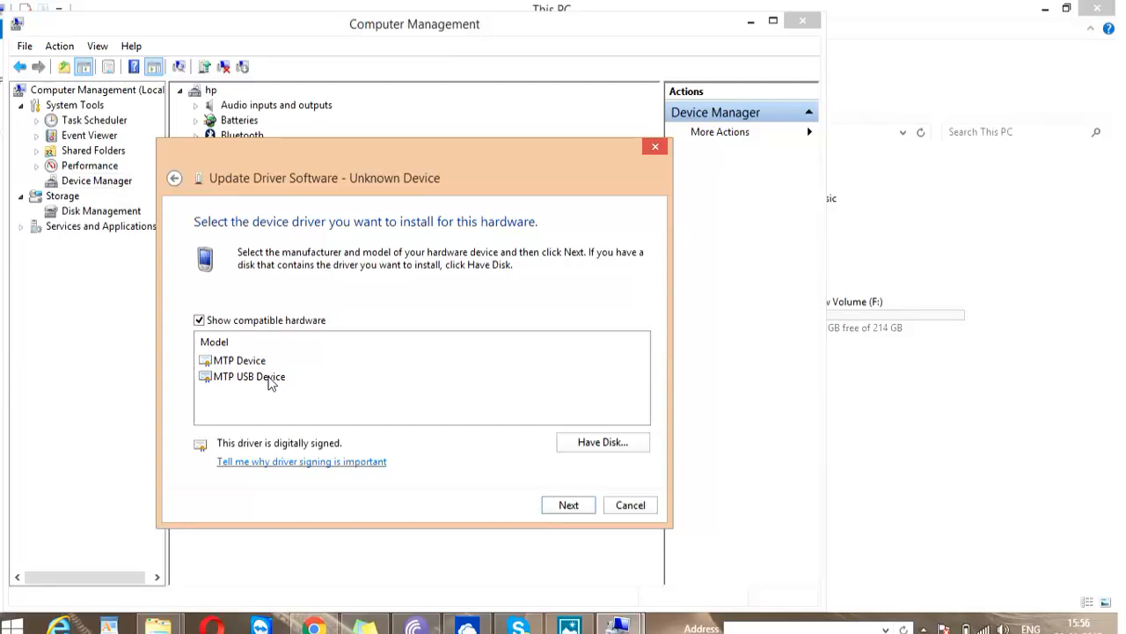
left_click(249, 377)
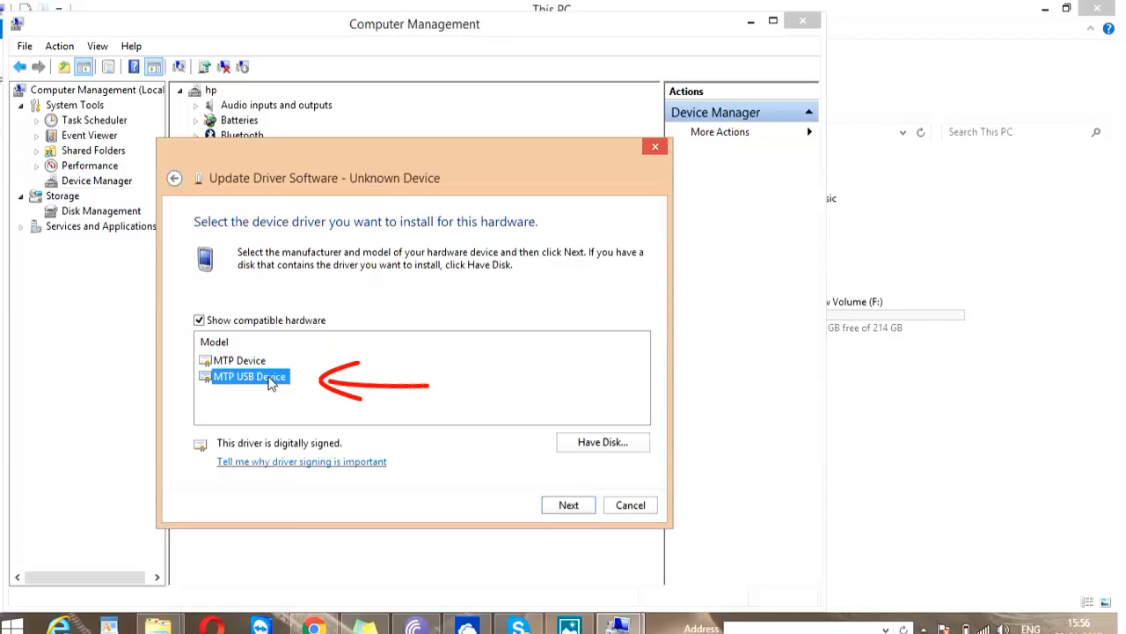
mouse_move(305, 391)
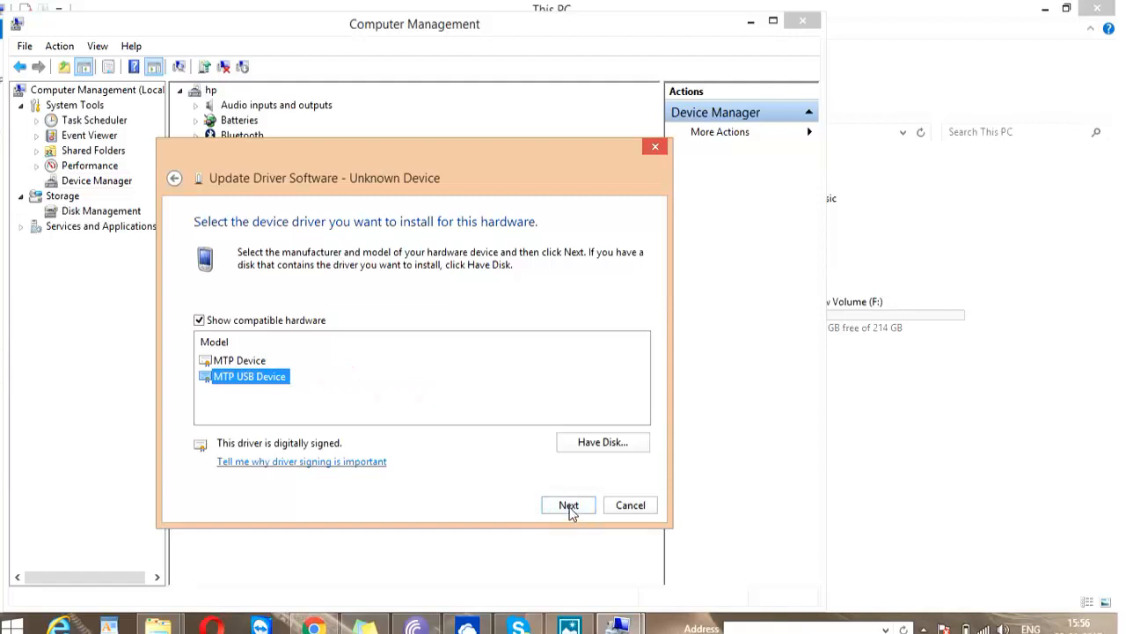
left_click(569, 505)
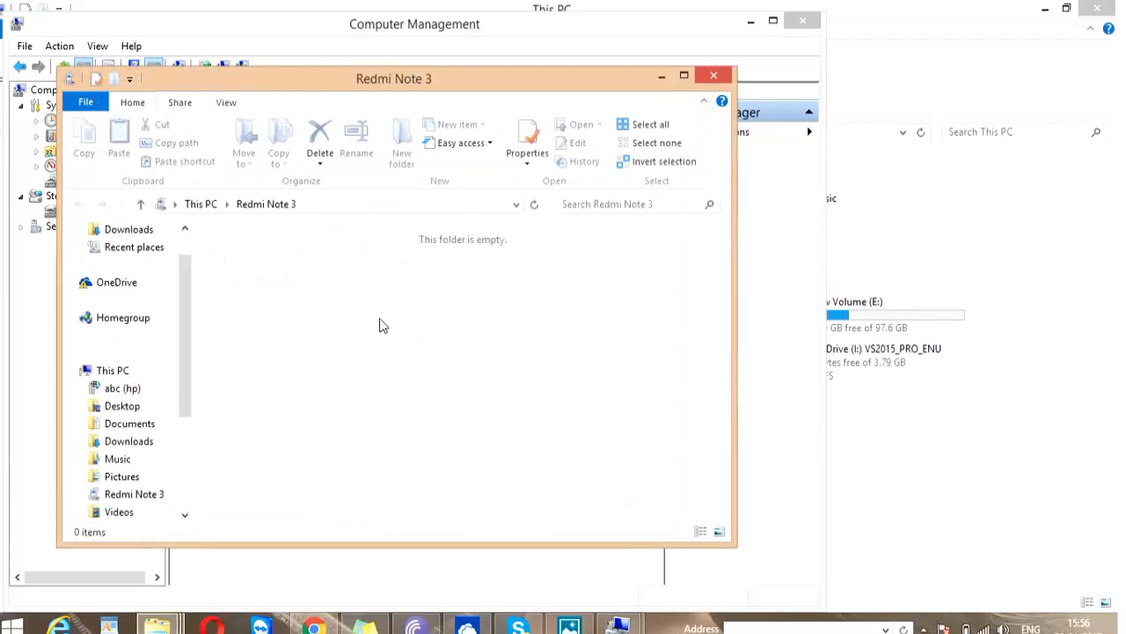
mouse_move(251, 194)
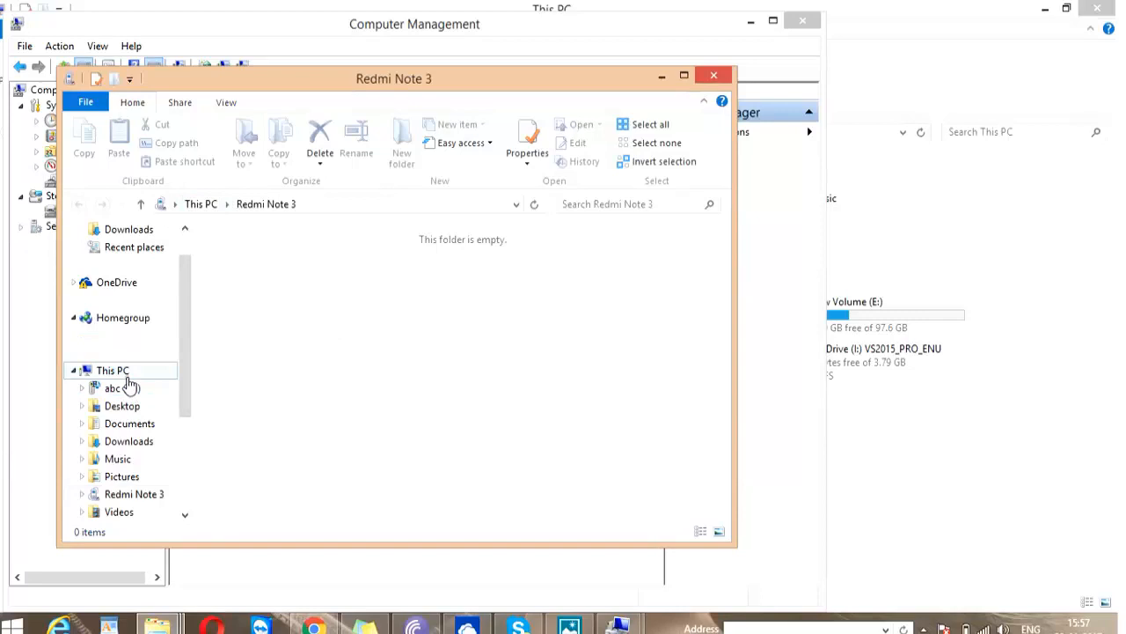
left_click(713, 75)
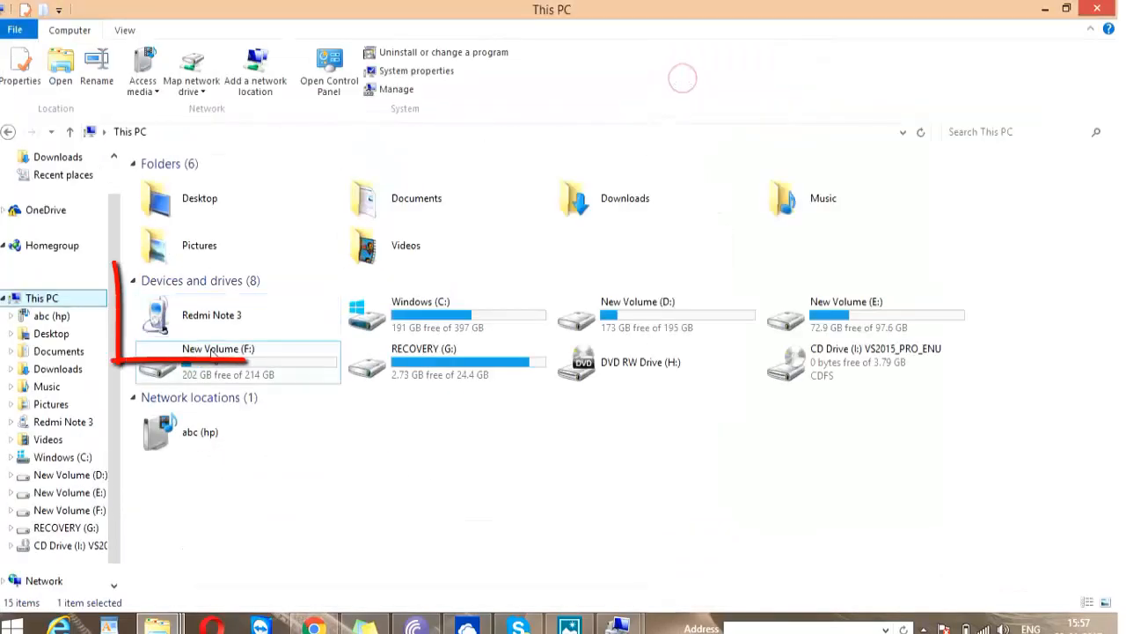
Step: Open Redmi Note 3 and then its Internal storage folder
double_click(211, 314)
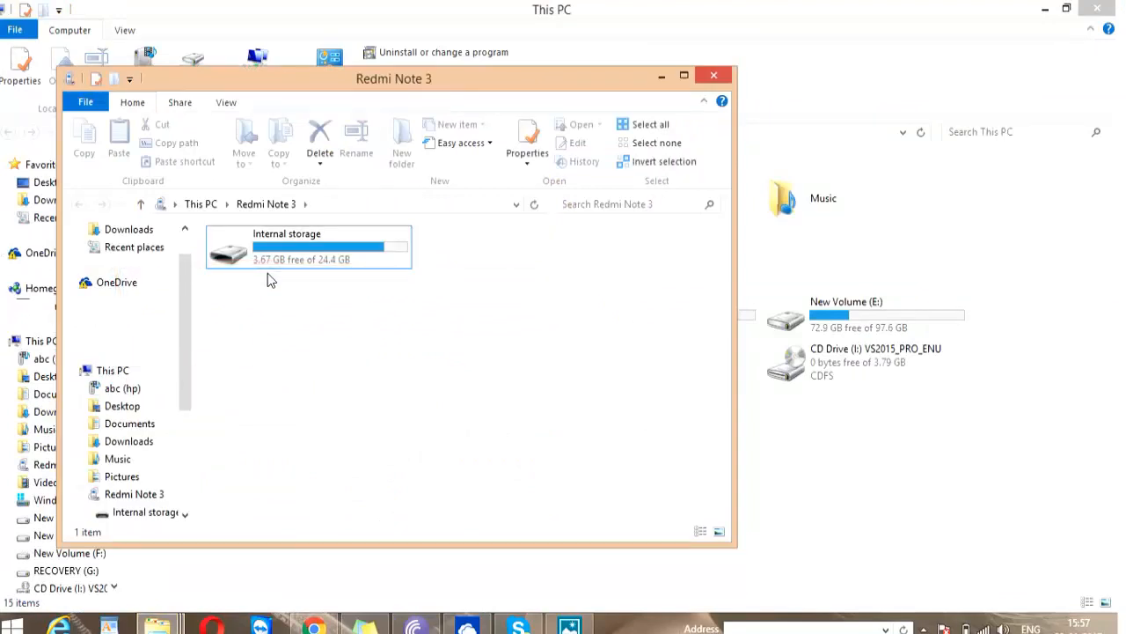
mouse_move(340, 280)
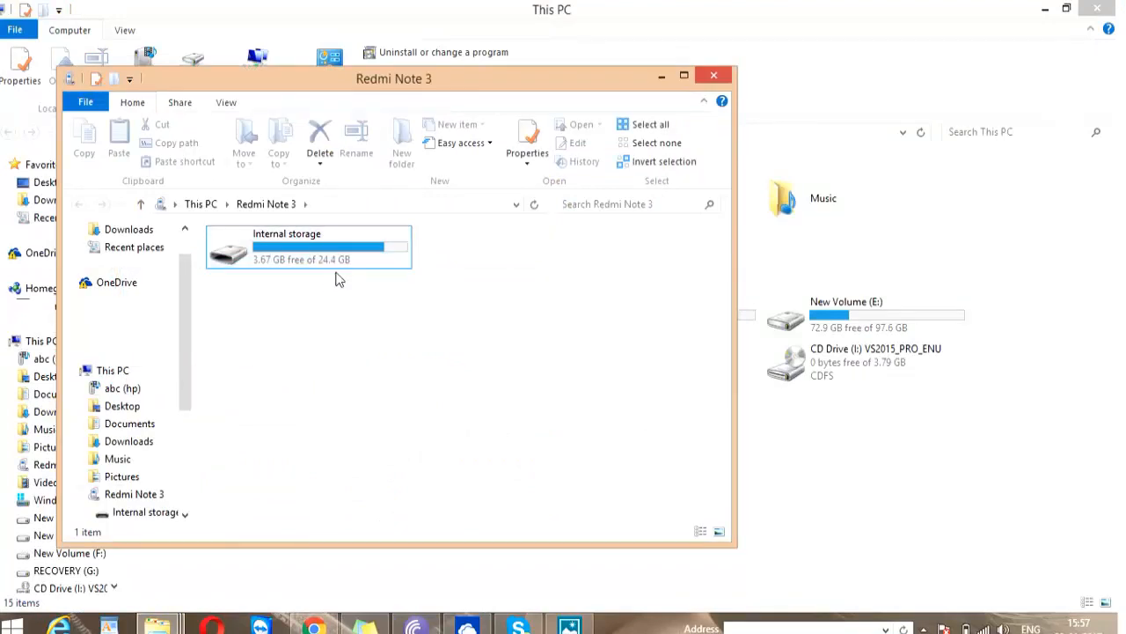
double_click(308, 246)
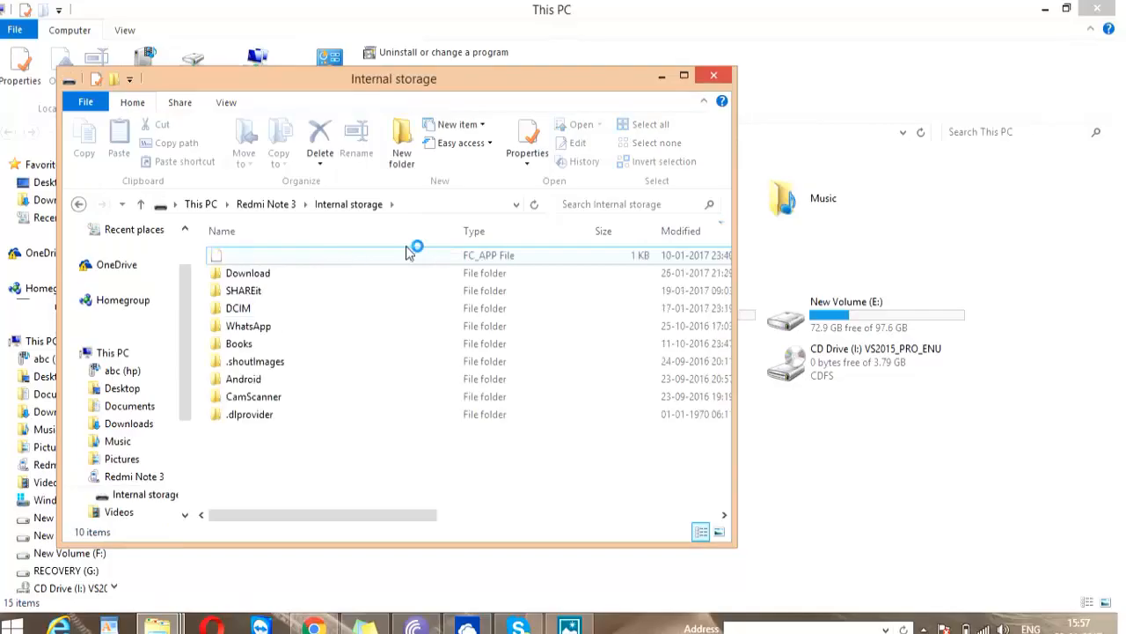